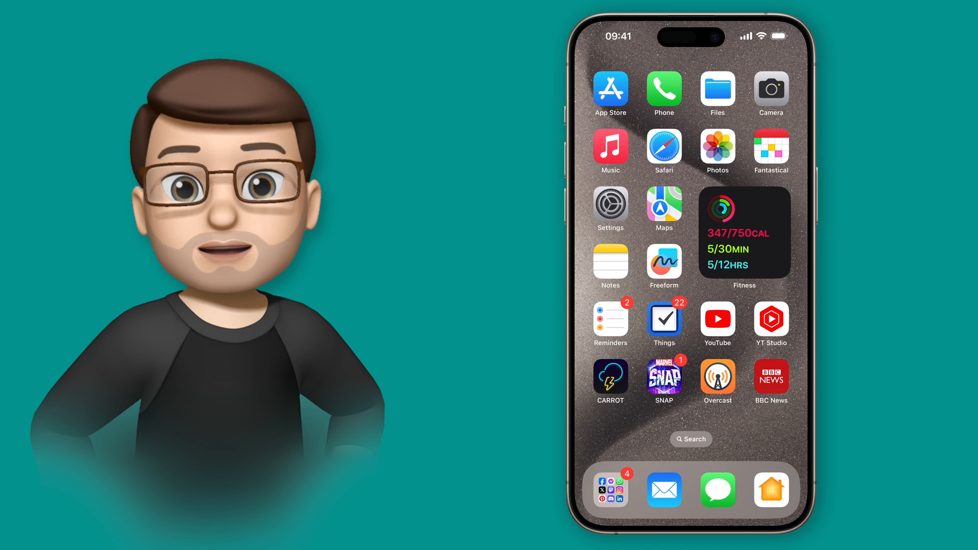
Step: Reach the Action Button page in Settings, where Translate is the chosen action
click(610, 203)
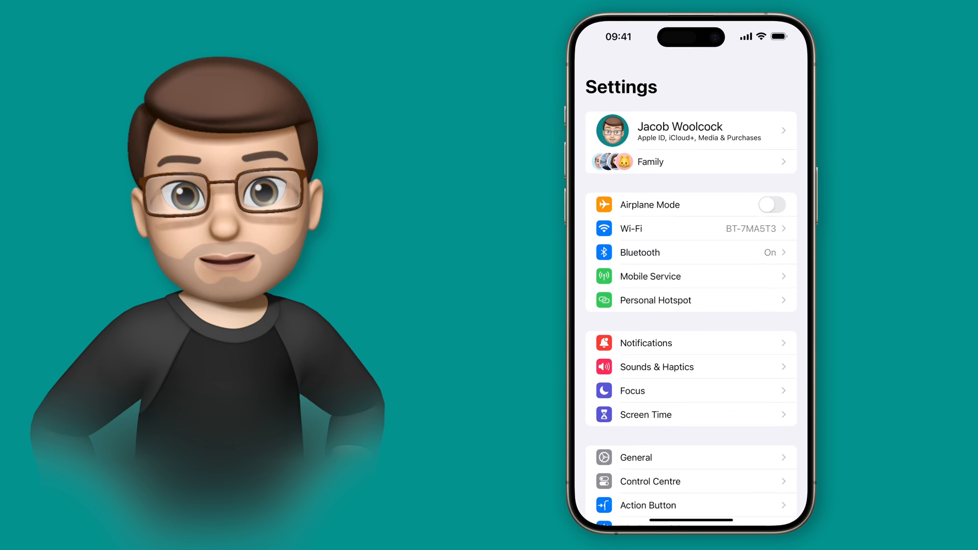
scroll(down, 3)
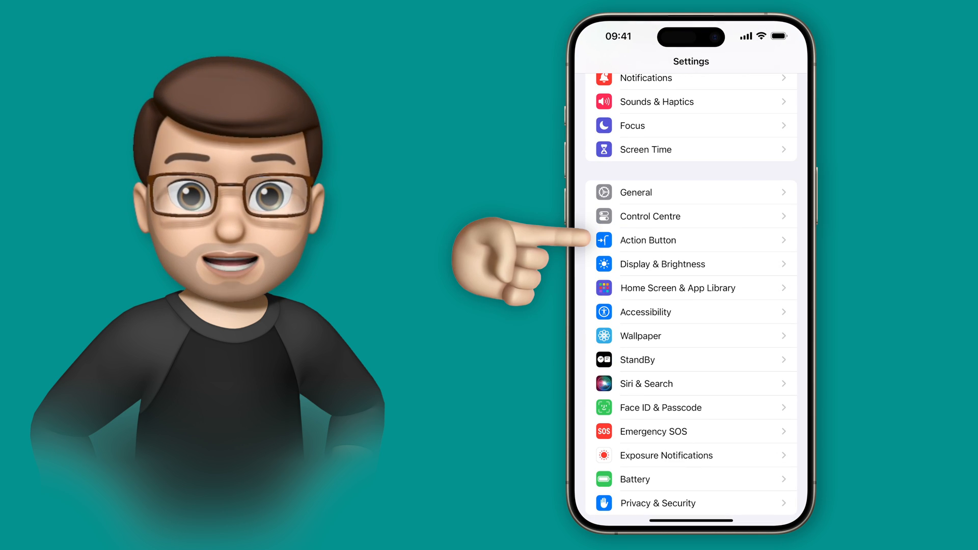
click(649, 240)
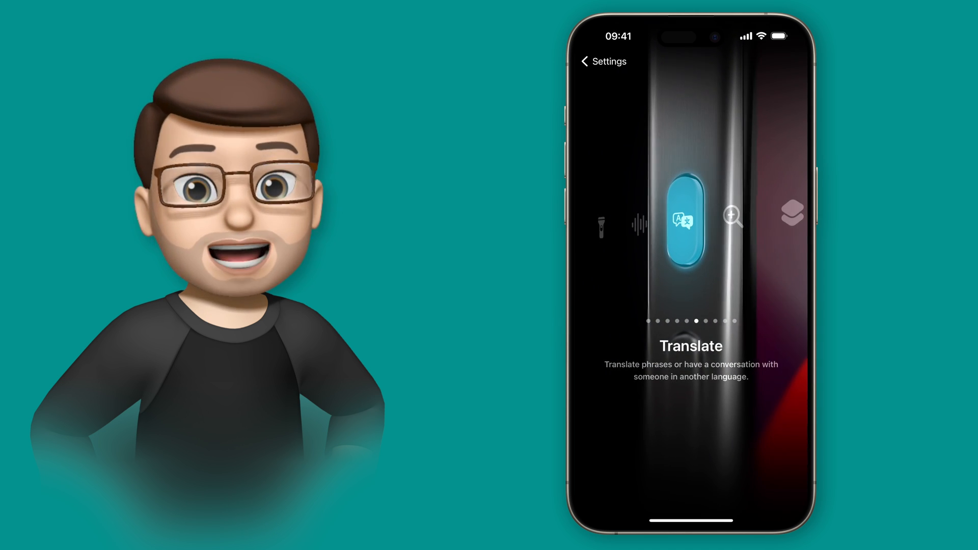
Step: Leave Settings with the Action Button kept on Translate, back on the home screen
click(601, 61)
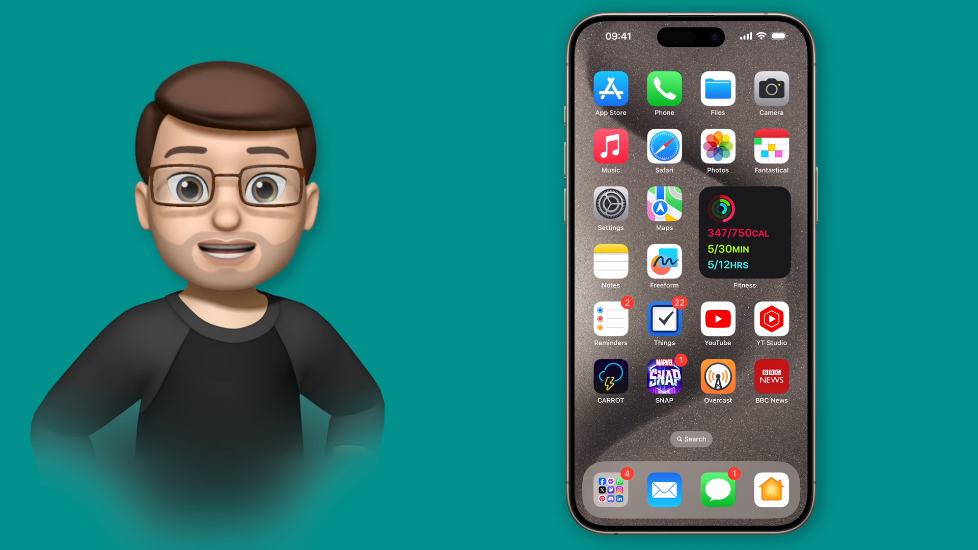
text(tra)
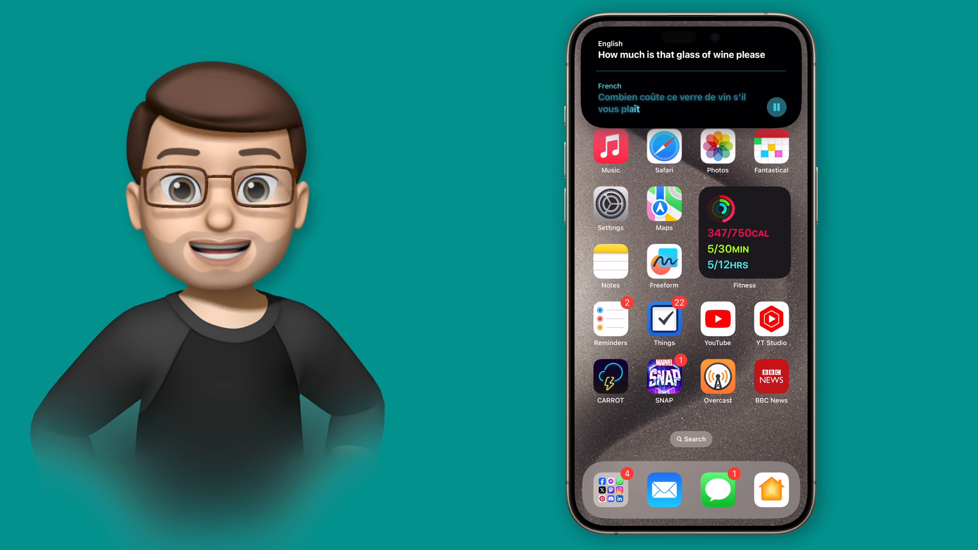
Step: Stop playback of the French translation 'Combien coûte ce verre de vin s'il vous plaît'
click(776, 107)
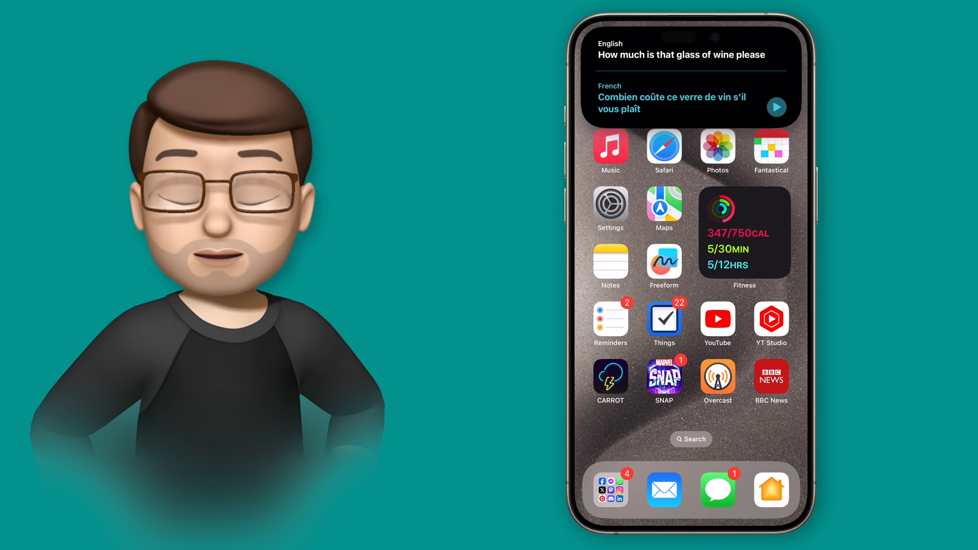